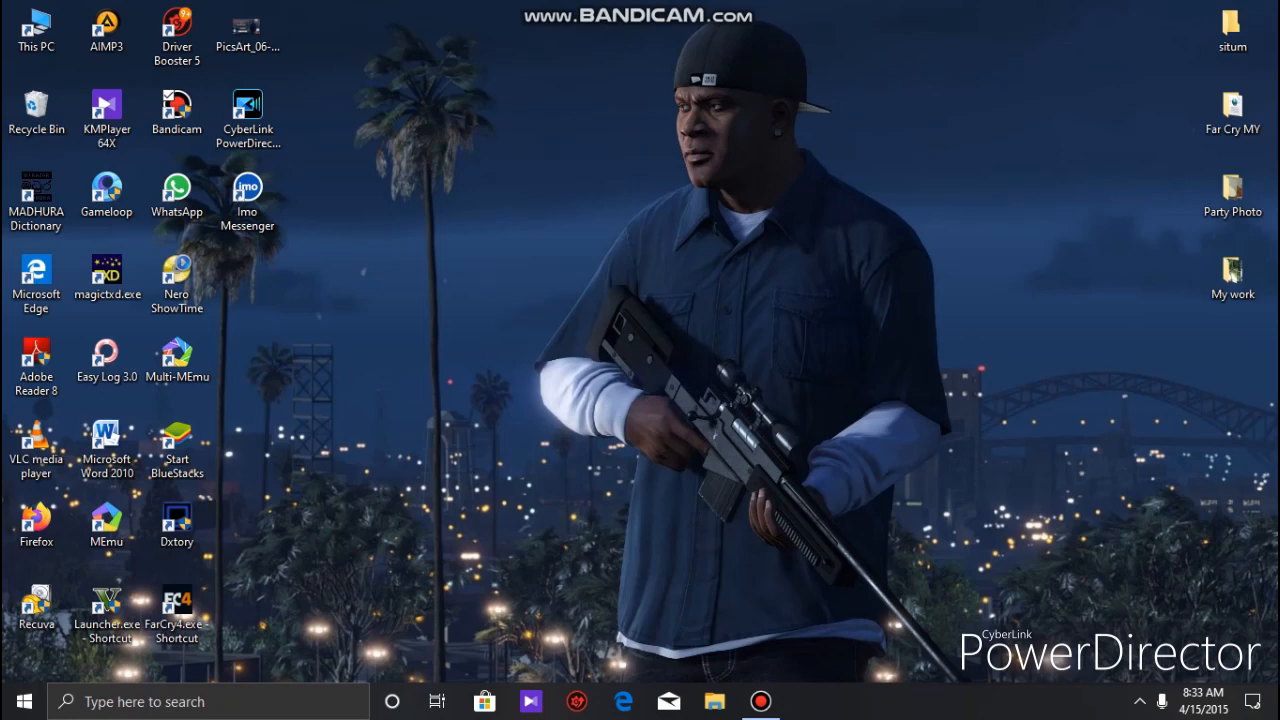
# - Bring up the System window listing Windows 10 Pro, processor, 4 GB RAM, 64-bit
pyautogui.click(36, 24)
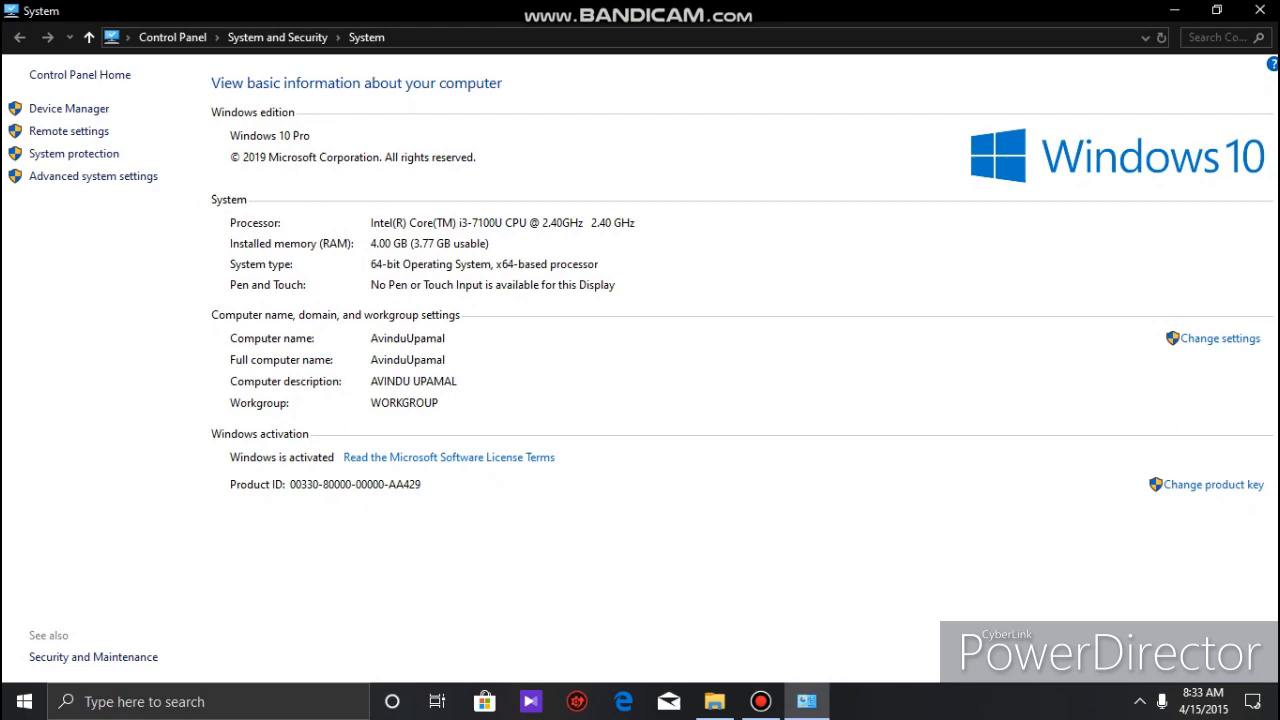
pyautogui.moveTo(1268, 12)
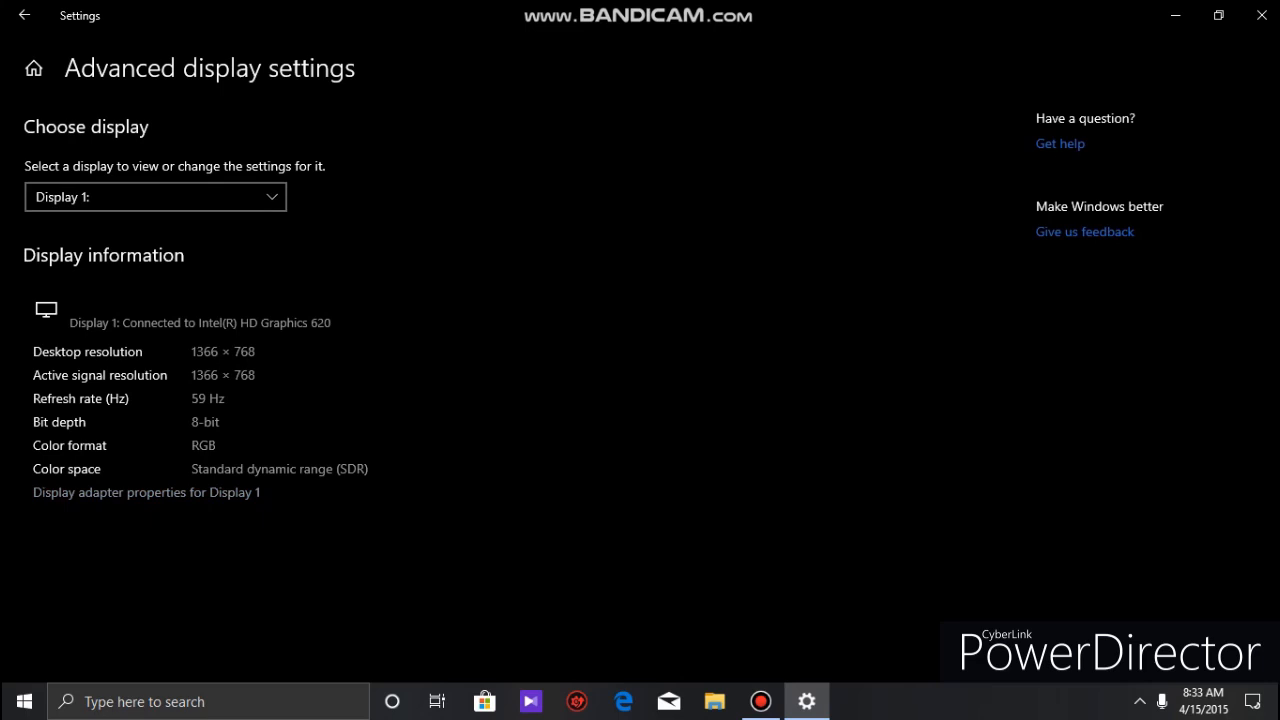
# - Leave Settings and launch Grand Theft Auto V with Task Manager alongside
pyautogui.click(144, 492)
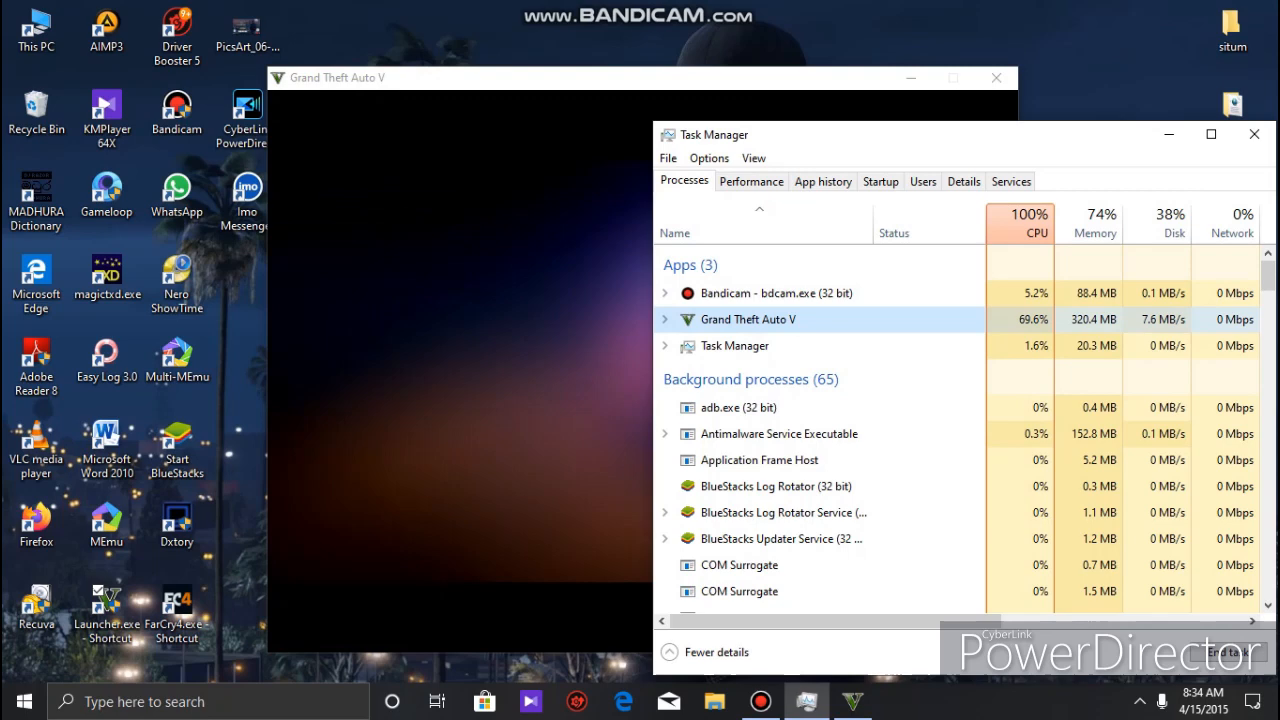
# - Locate the GTA5 process in the Details list and check its priority options
pyautogui.click(964, 180)
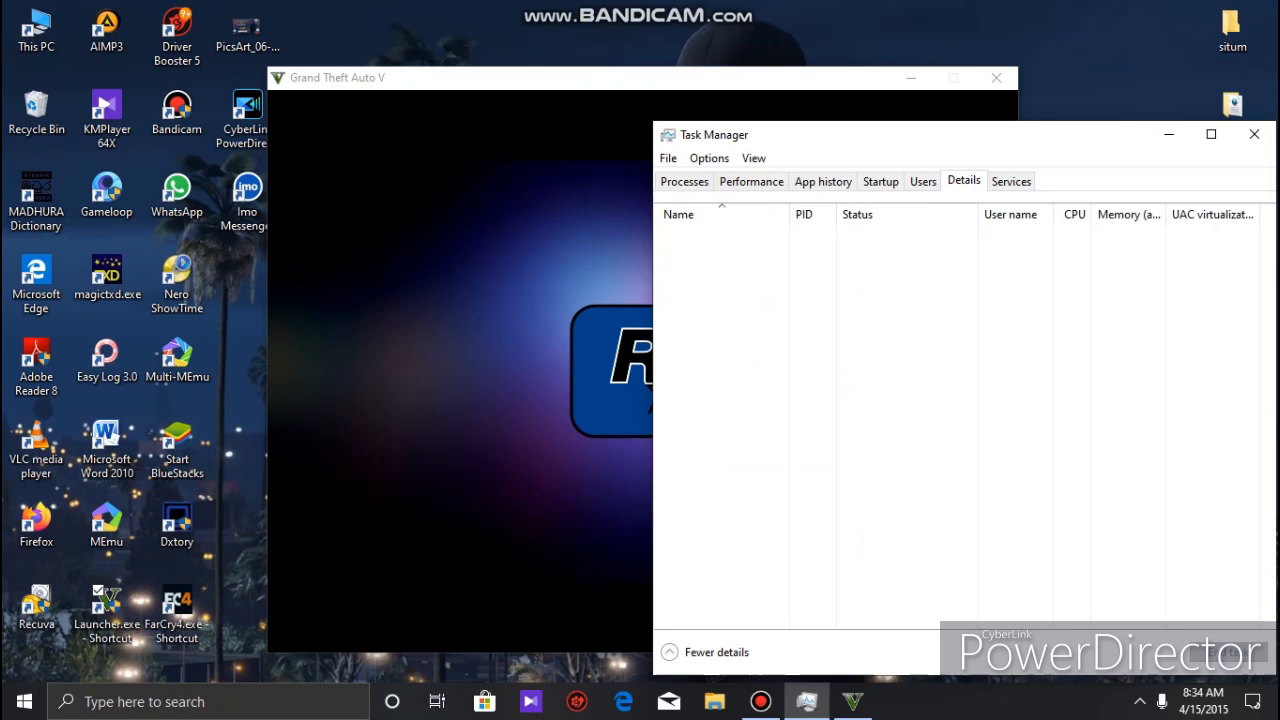
pyautogui.rightClick(700, 592)
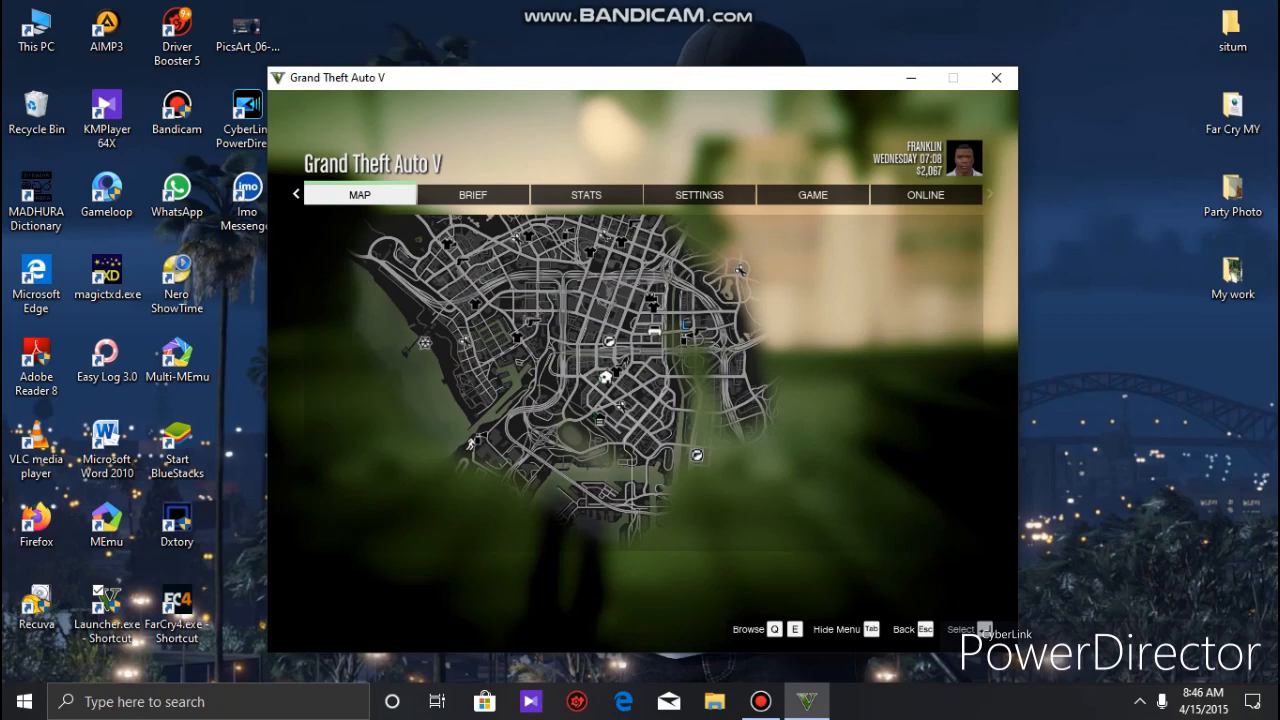
# - Show the Graphics settings: windowed, 800×600, DirectX 10
pyautogui.click(698, 194)
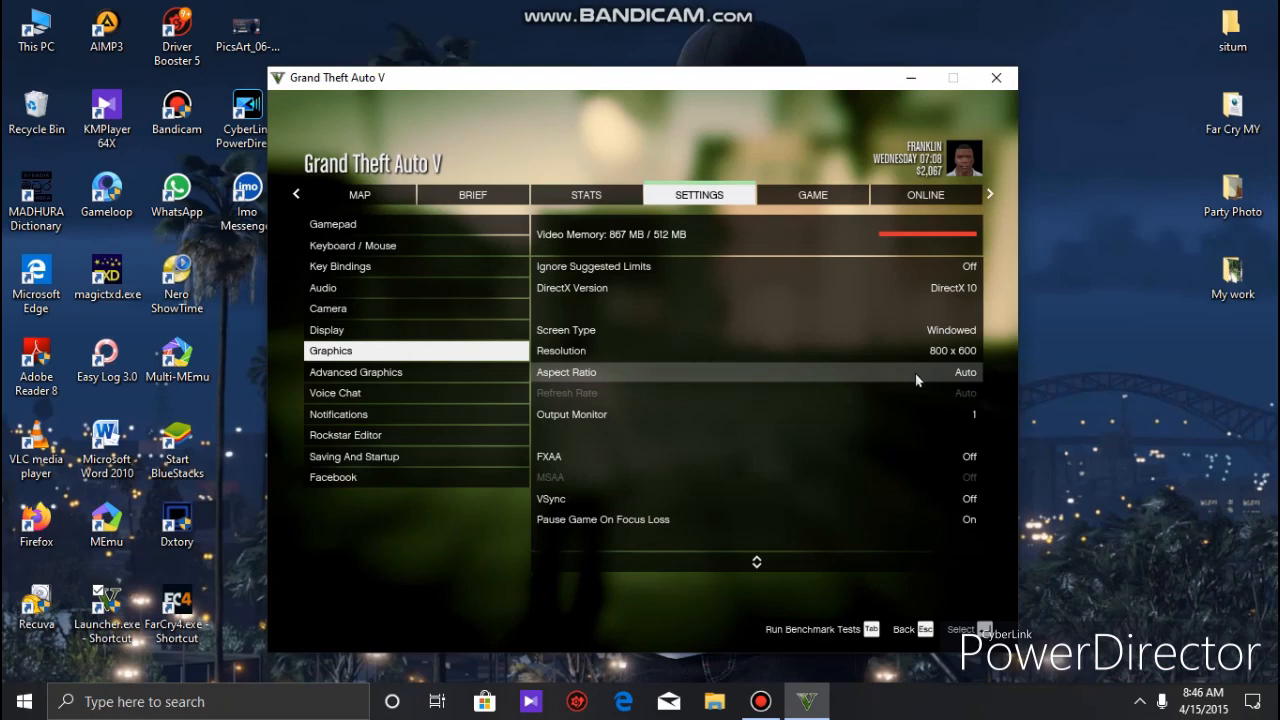
pyautogui.moveTo(930, 536)
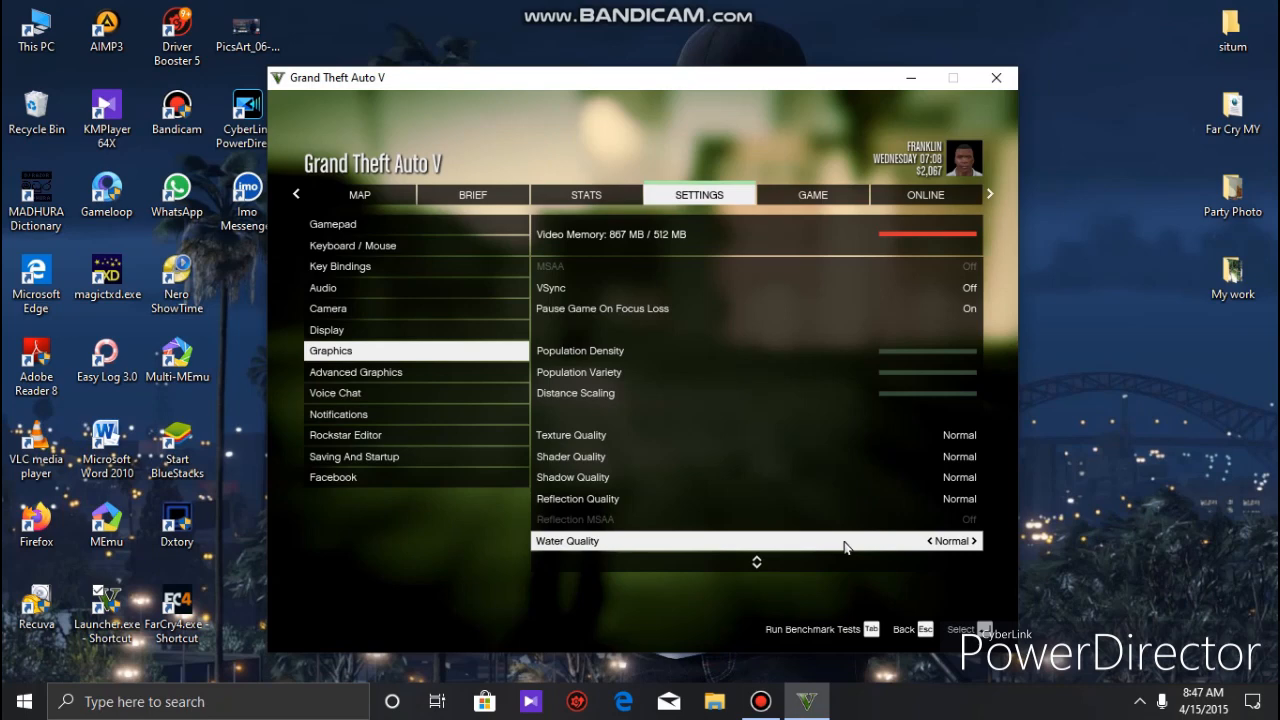
pyautogui.scroll(-3)
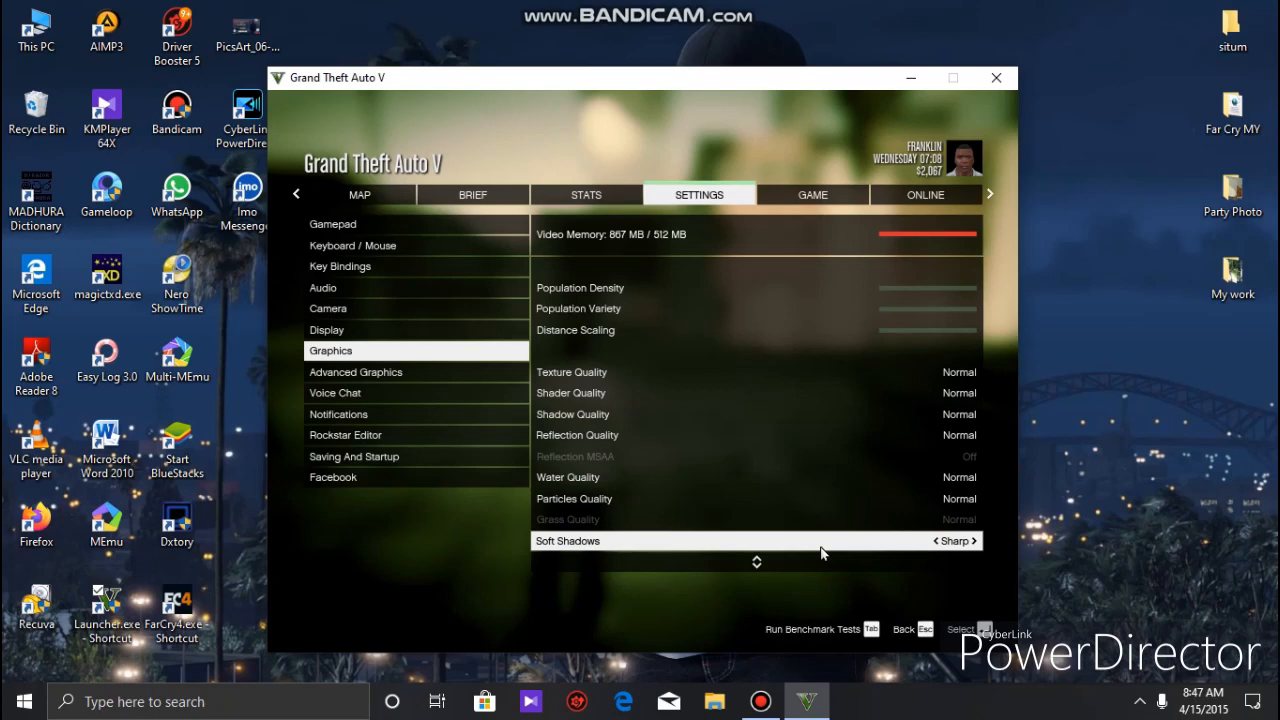
pyautogui.scroll(-3)
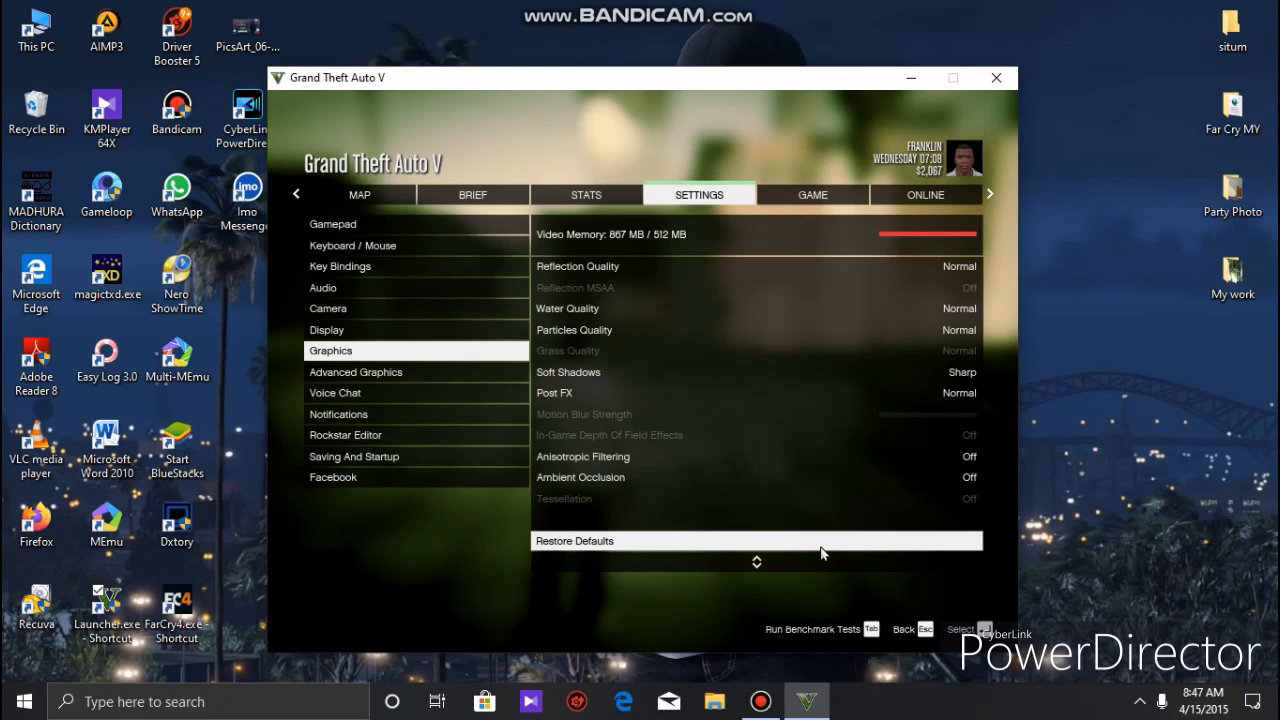
pyautogui.click(356, 372)
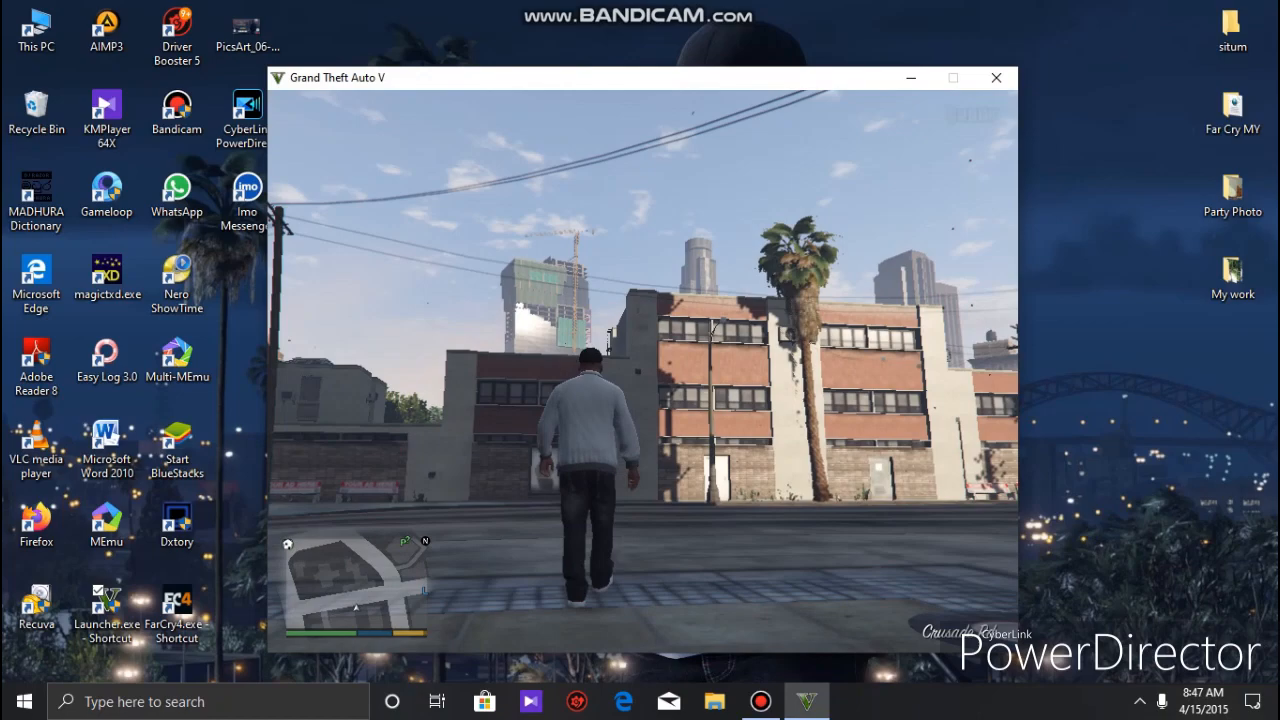
# - Walk Franklin forward down the neighbourhood street
pyautogui.press('w')
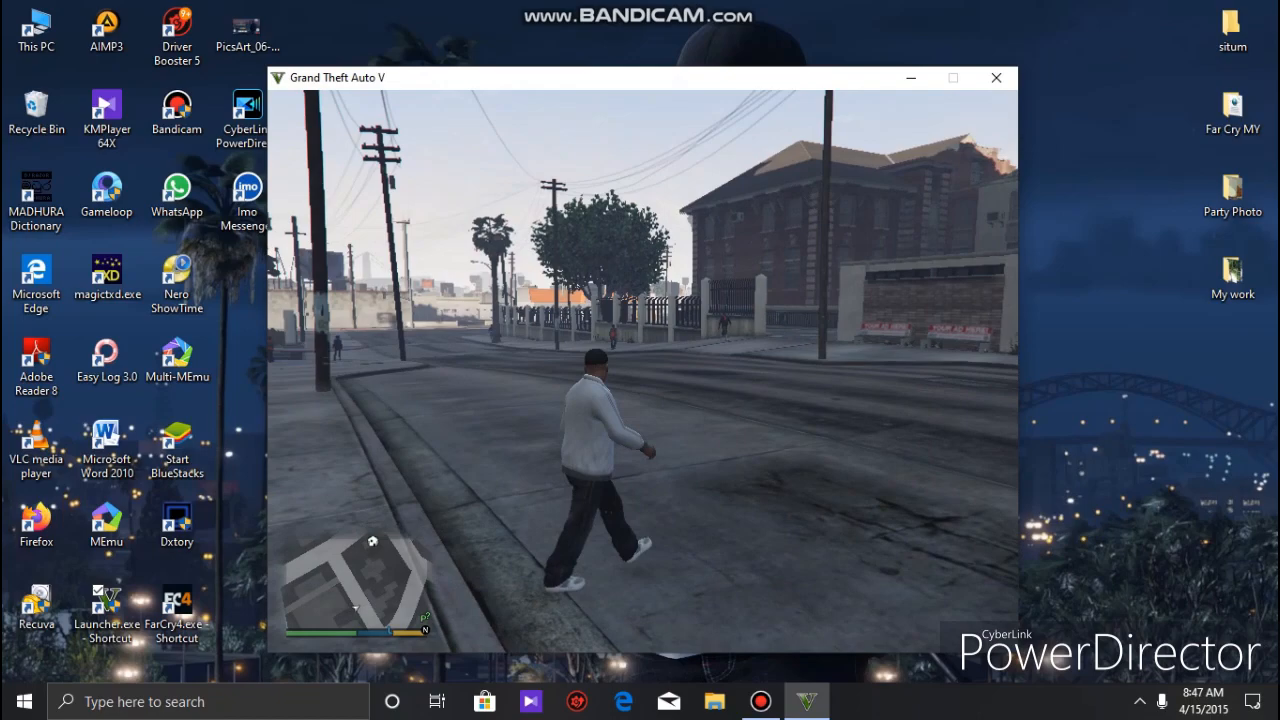